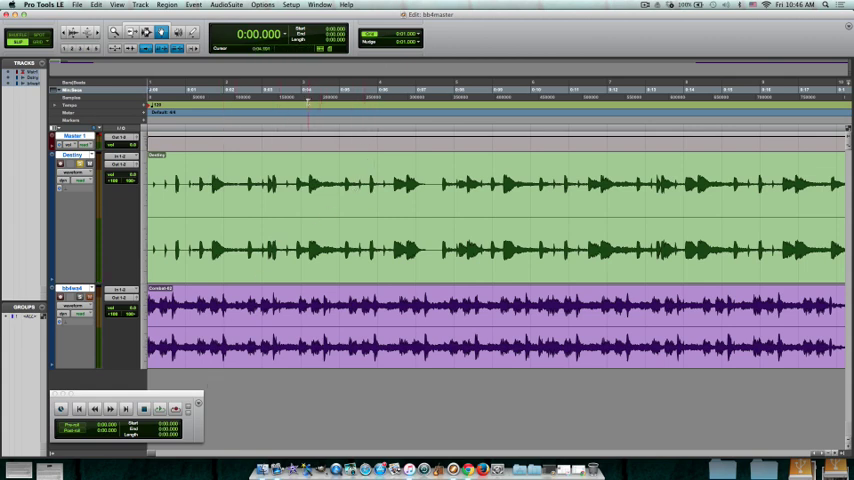
Set the playhead at the silent gap between bars 3 and 4 in the bb4master timeline.
{"action": "left_click", "coordinate": [455, 183]}
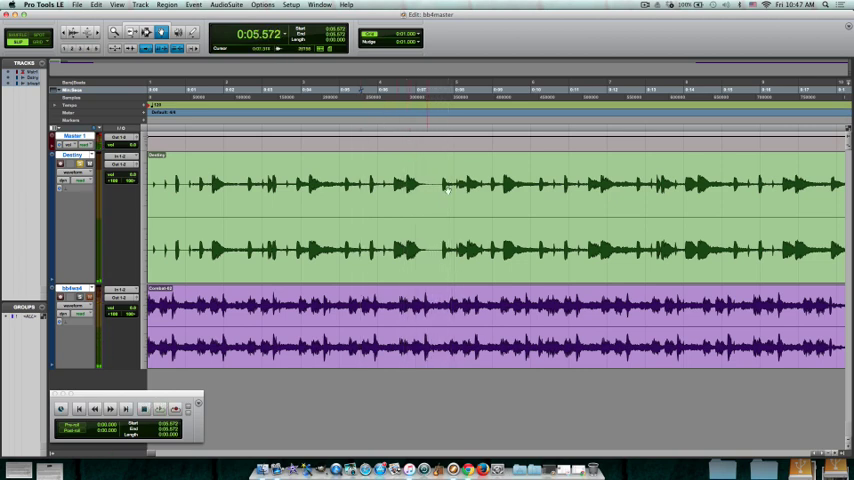
{"action": "left_click", "coordinate": [435, 185]}
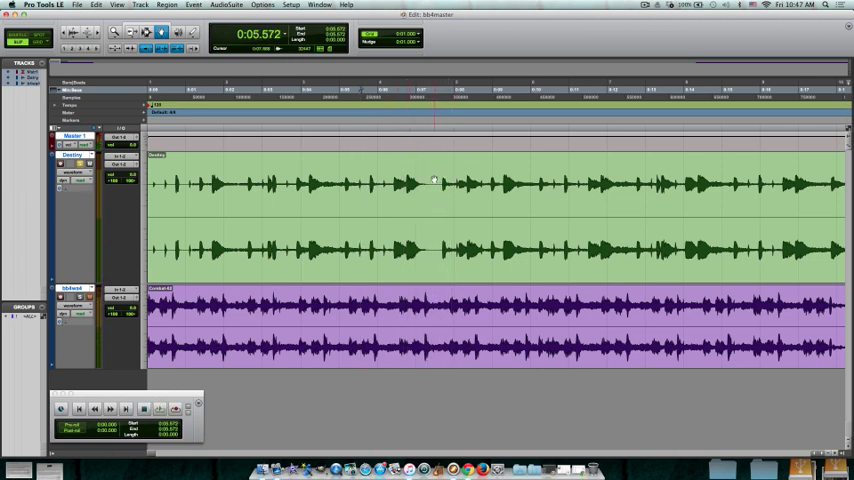